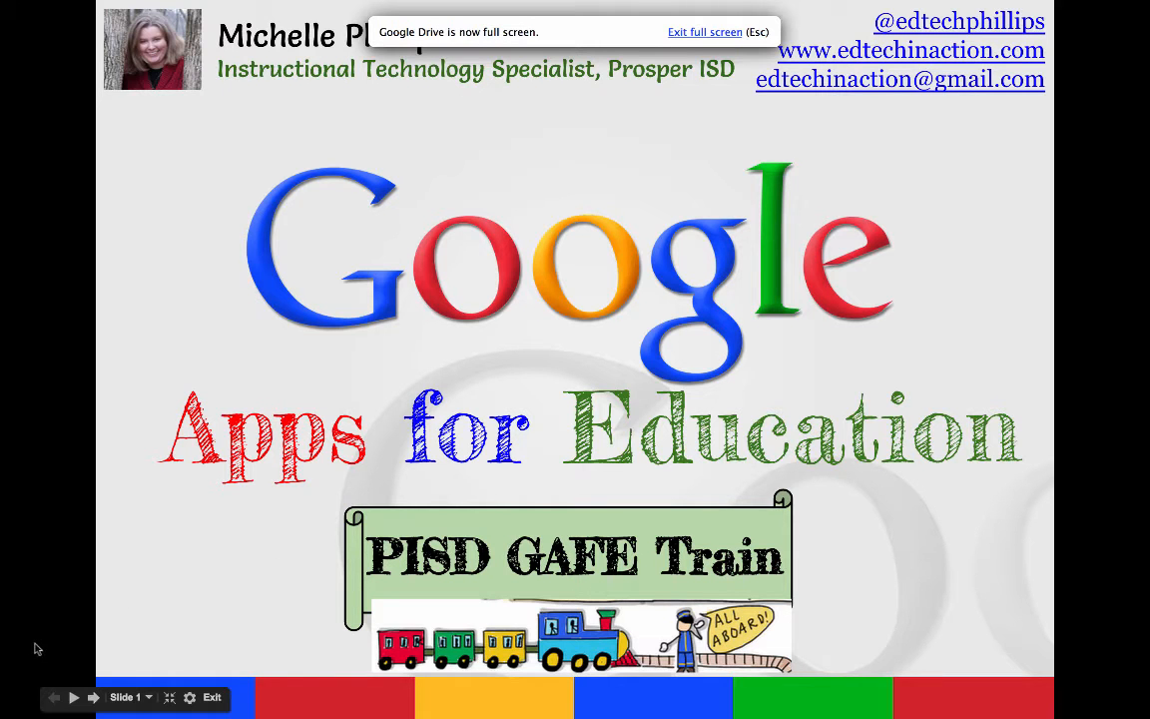
pyautogui.moveTo(48, 649)
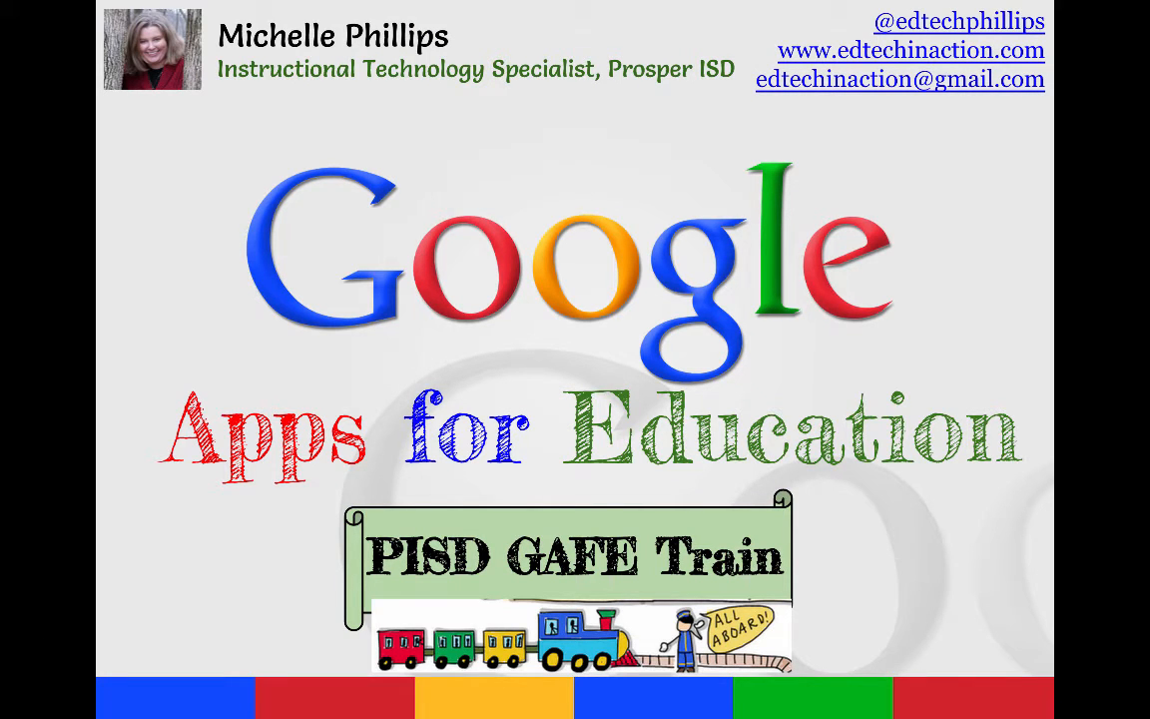
pyautogui.press('right')
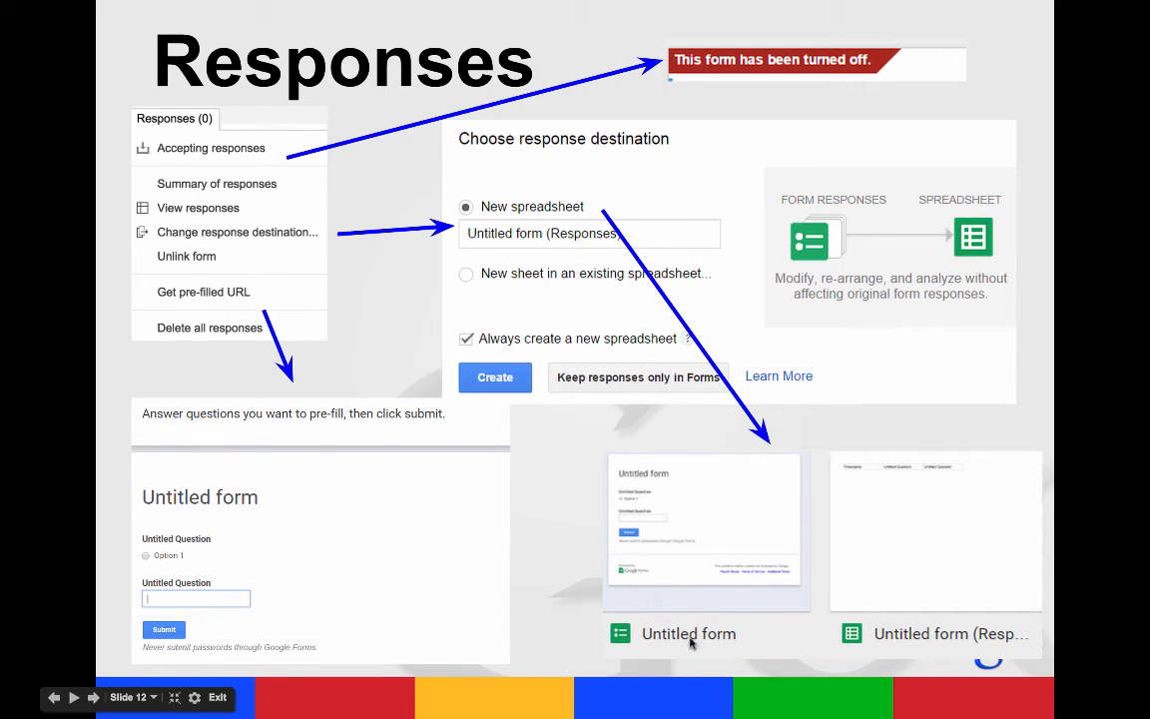
pyautogui.moveTo(920, 523)
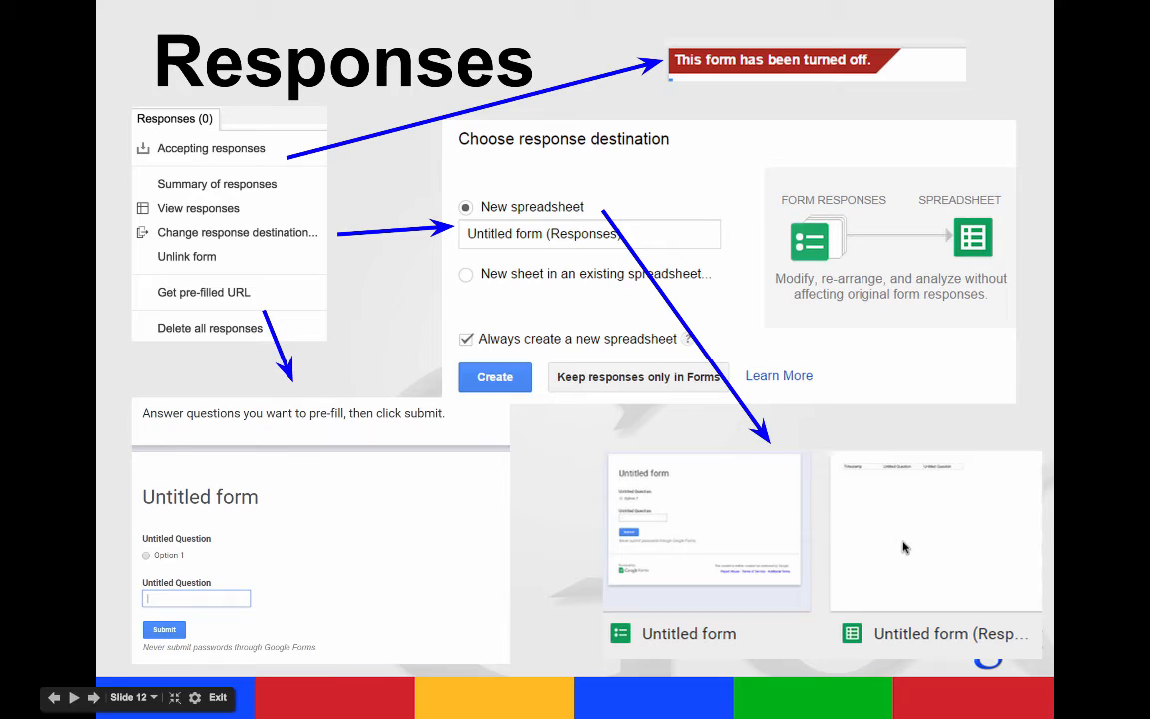
pyautogui.click(91, 697)
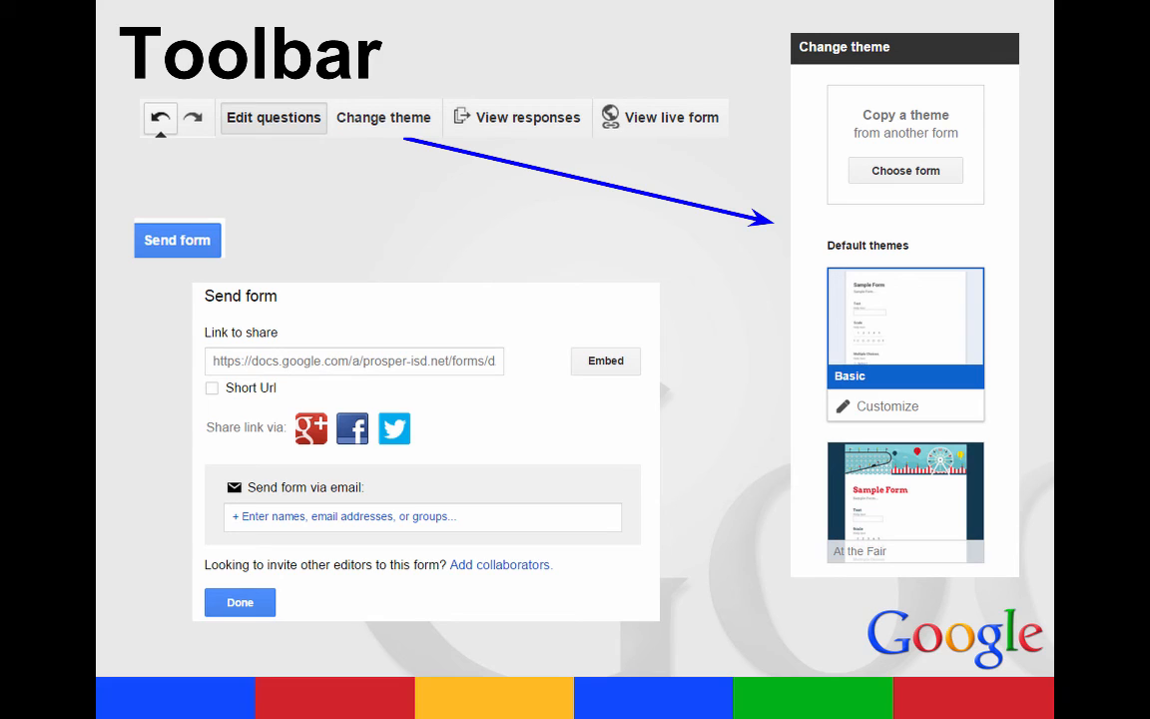
pyautogui.click(93, 697)
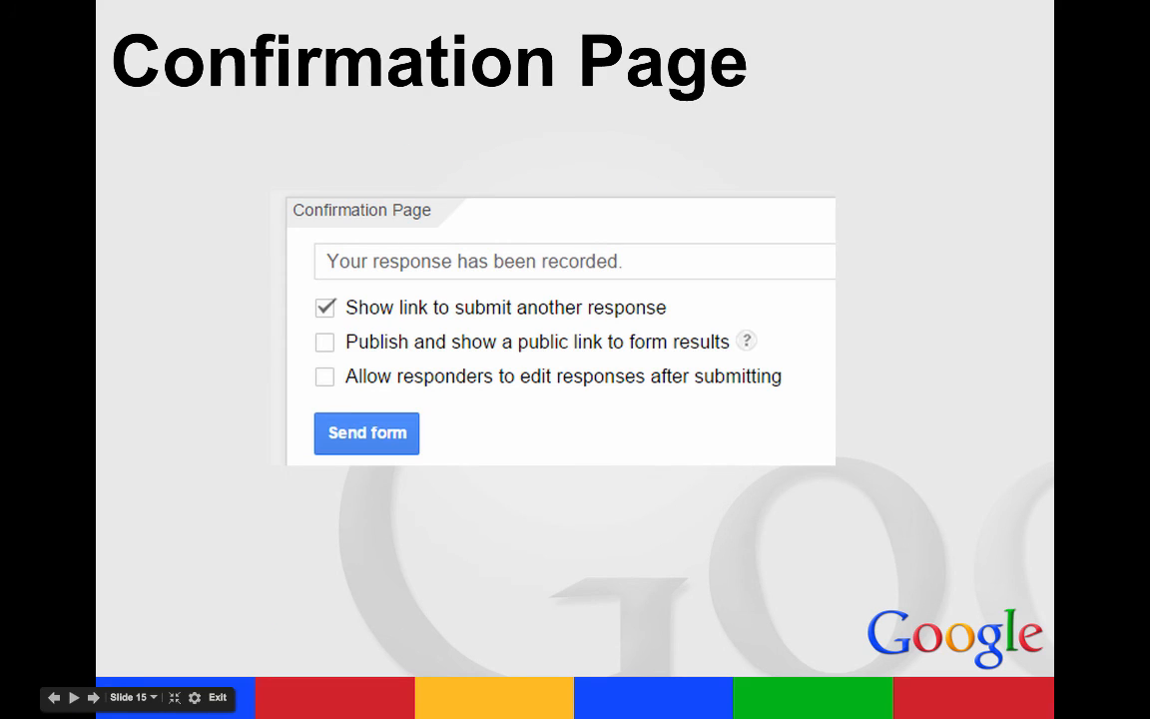